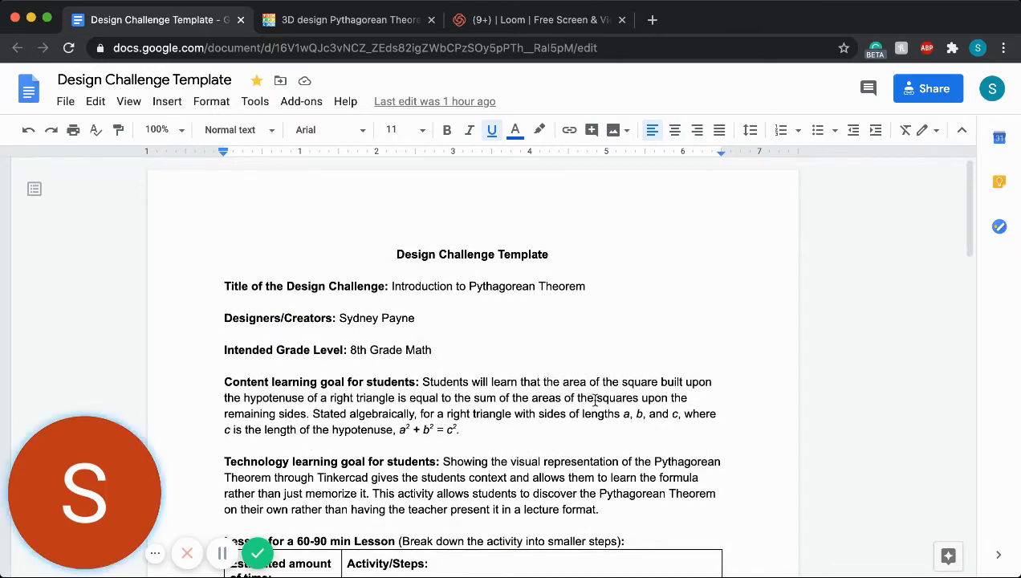
# Scroll to the end of the lesson plan and switch to the Pythagorean Theorem design tab.
pyautogui.scroll(-3)
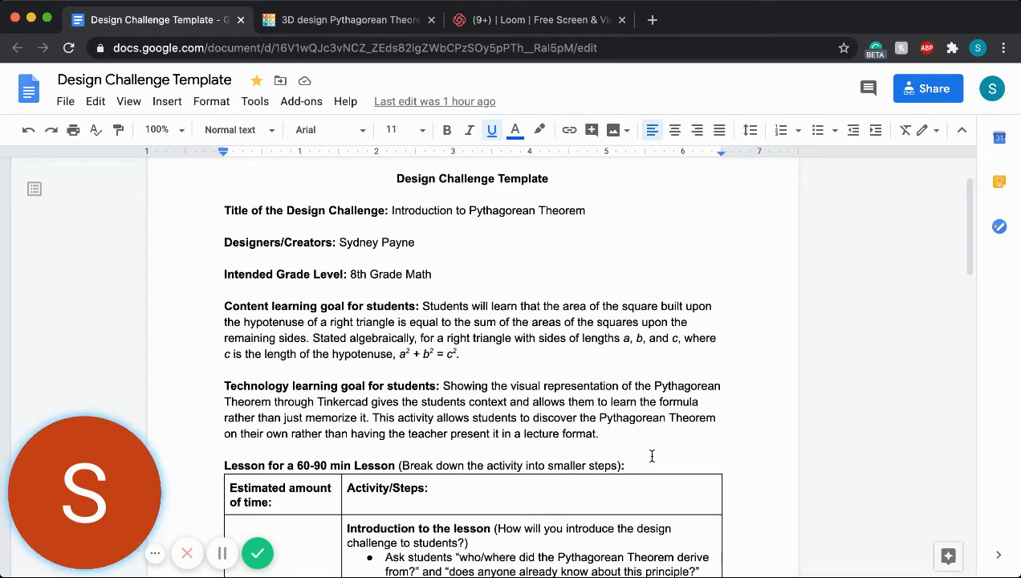
pyautogui.scroll(-3)
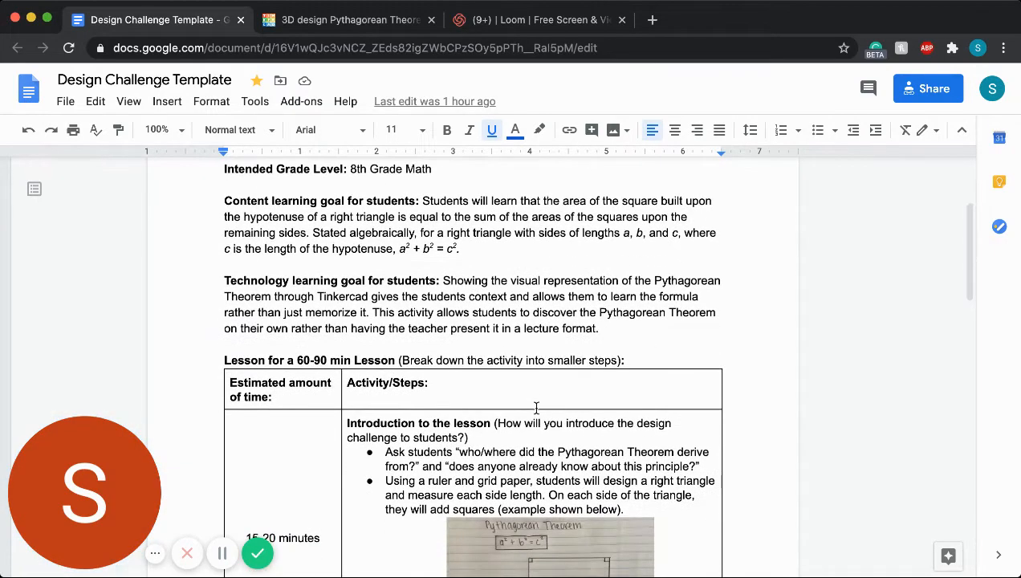
pyautogui.scroll(-3)
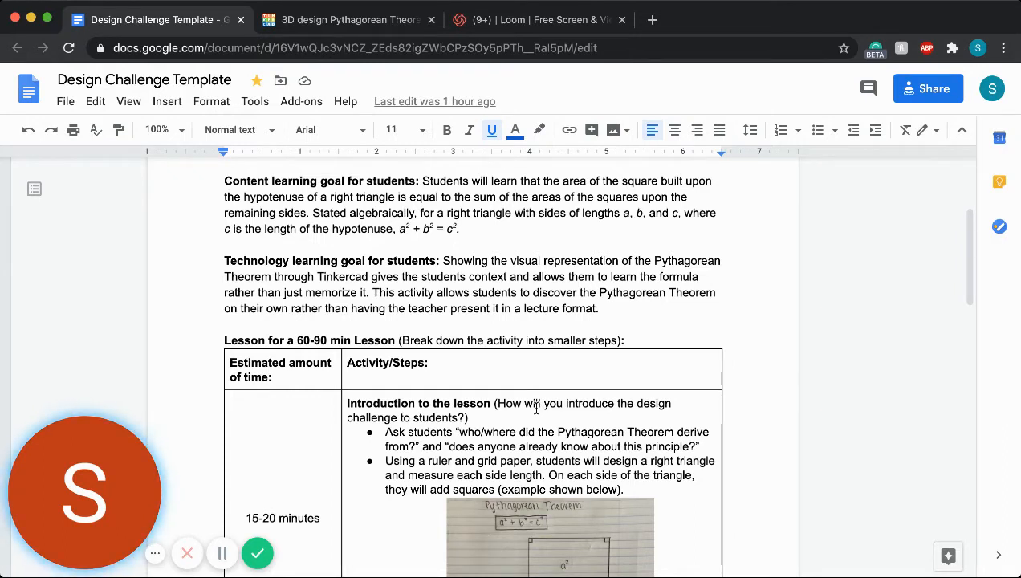
pyautogui.scroll(-3)
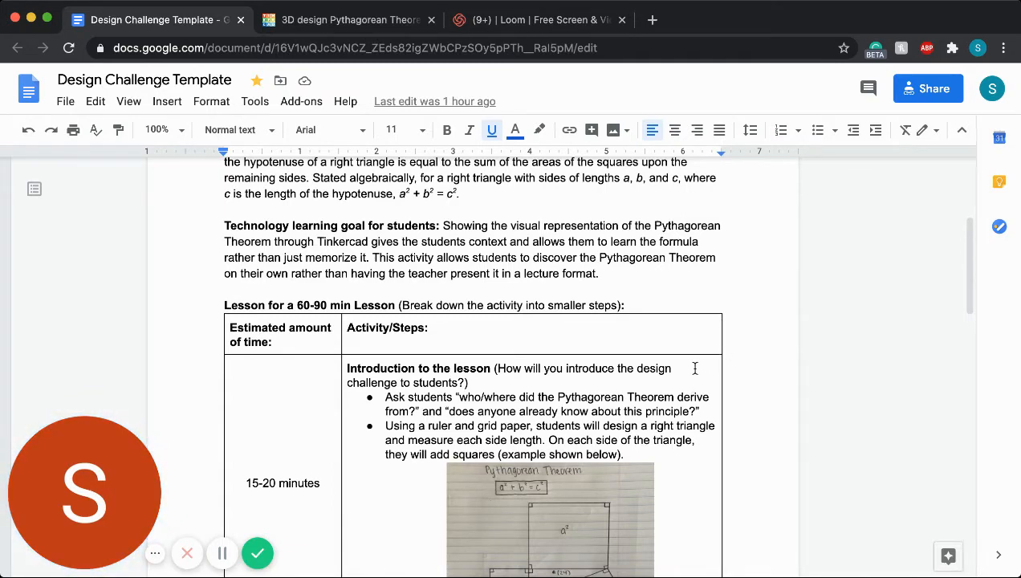
pyautogui.scroll(-3)
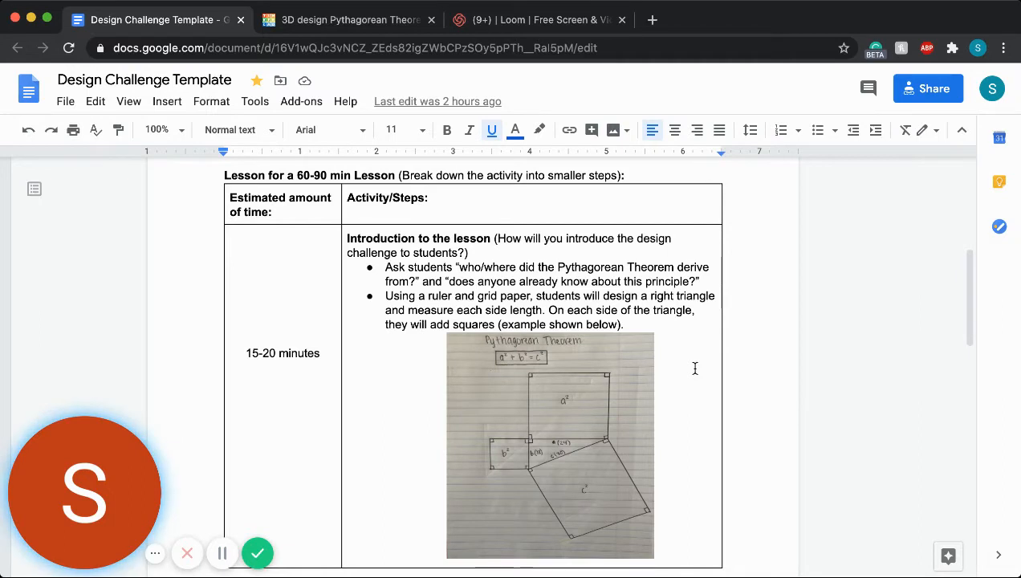
pyautogui.scroll(-3)
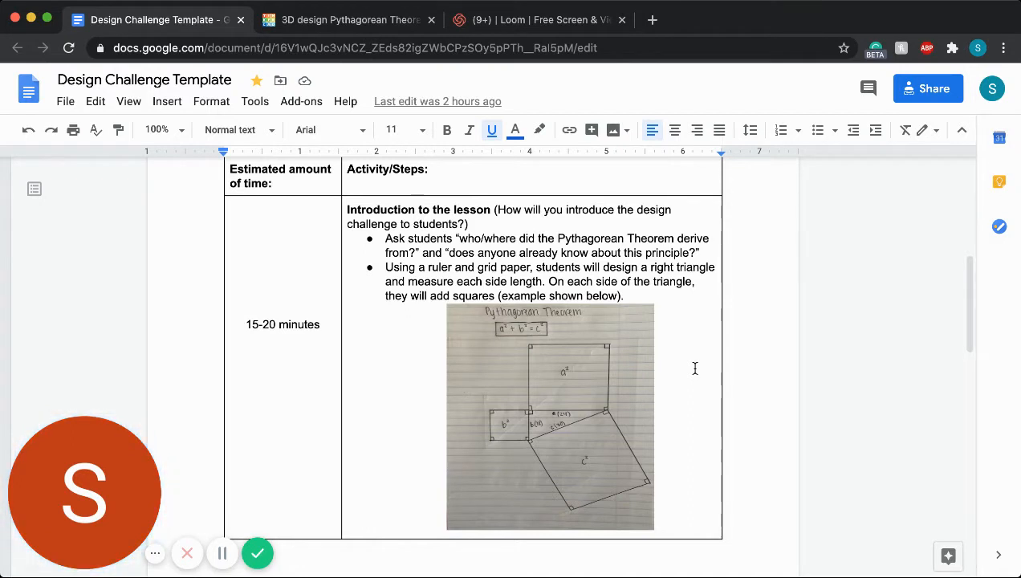
pyautogui.scroll(-3)
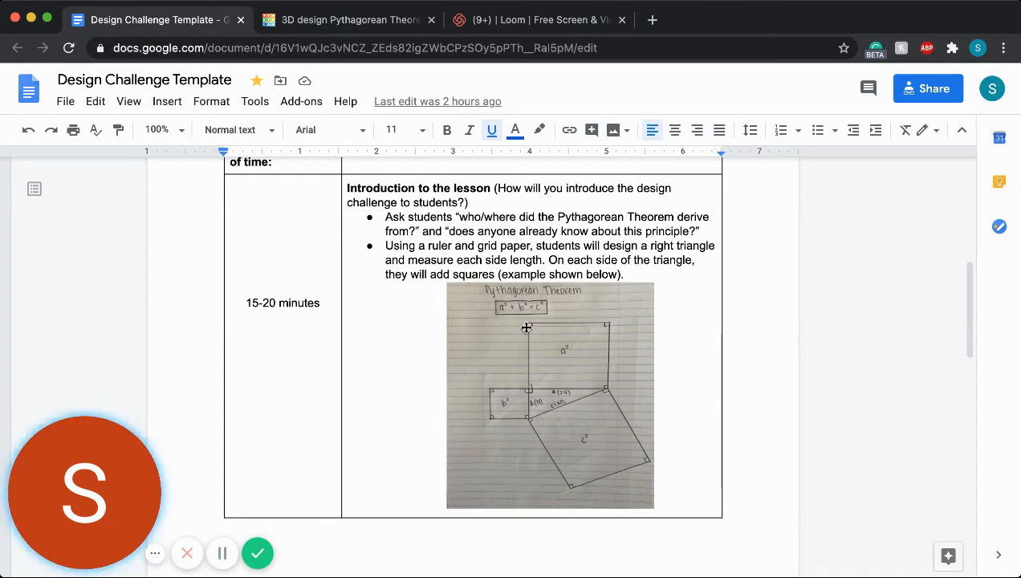
pyautogui.moveTo(528, 322)
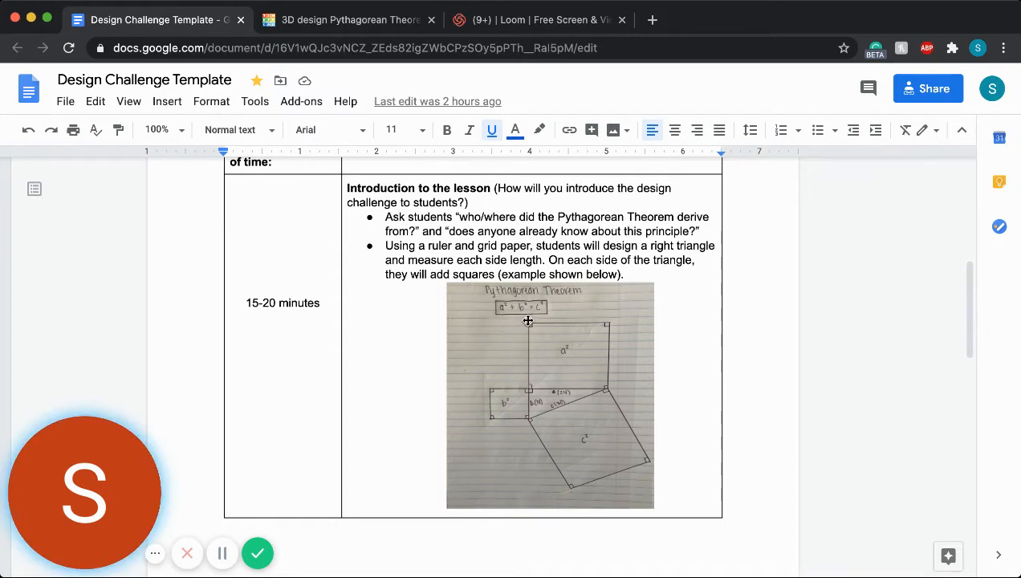
pyautogui.moveTo(484, 394)
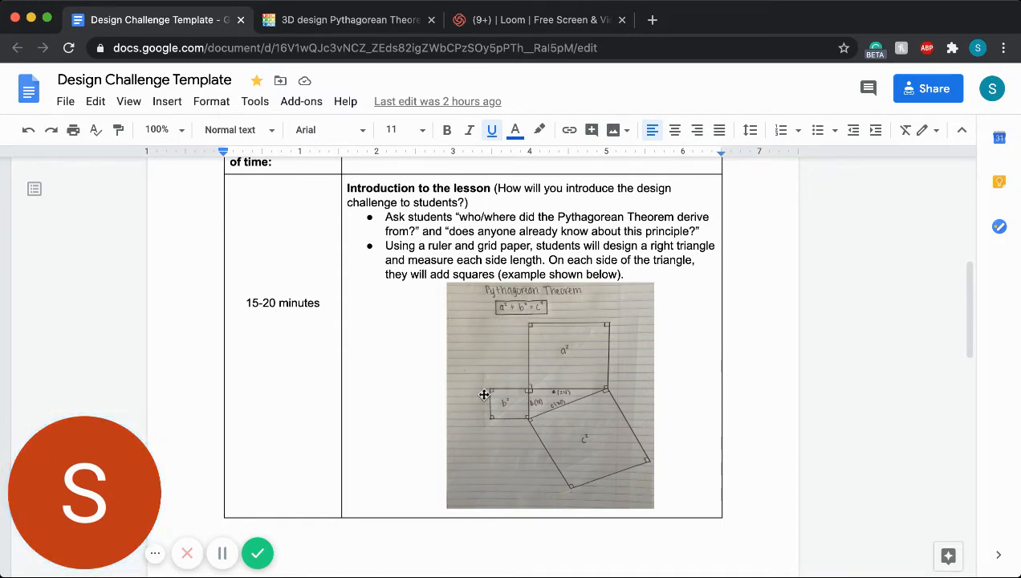
pyautogui.moveTo(583, 490)
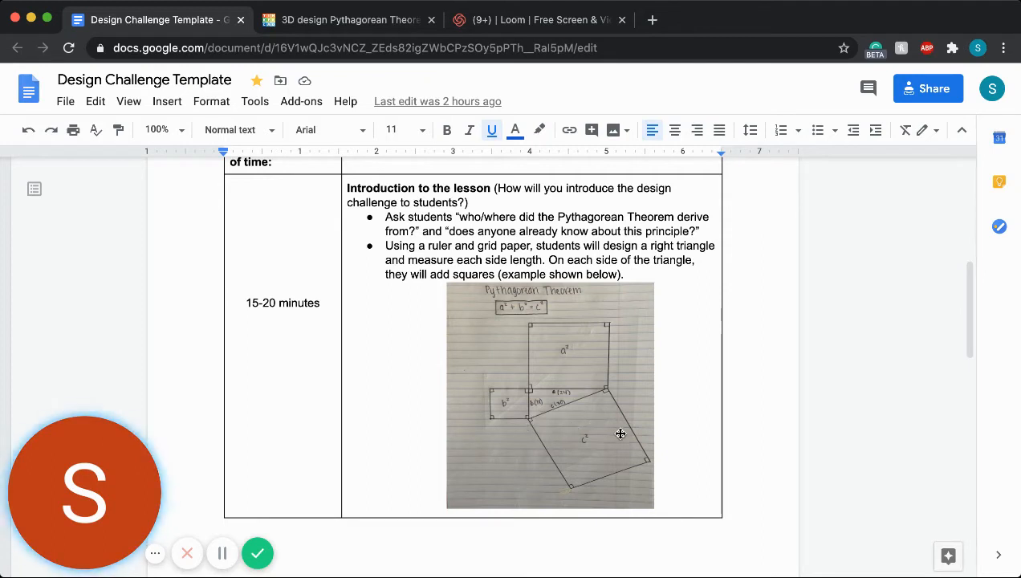
pyautogui.moveTo(563, 395)
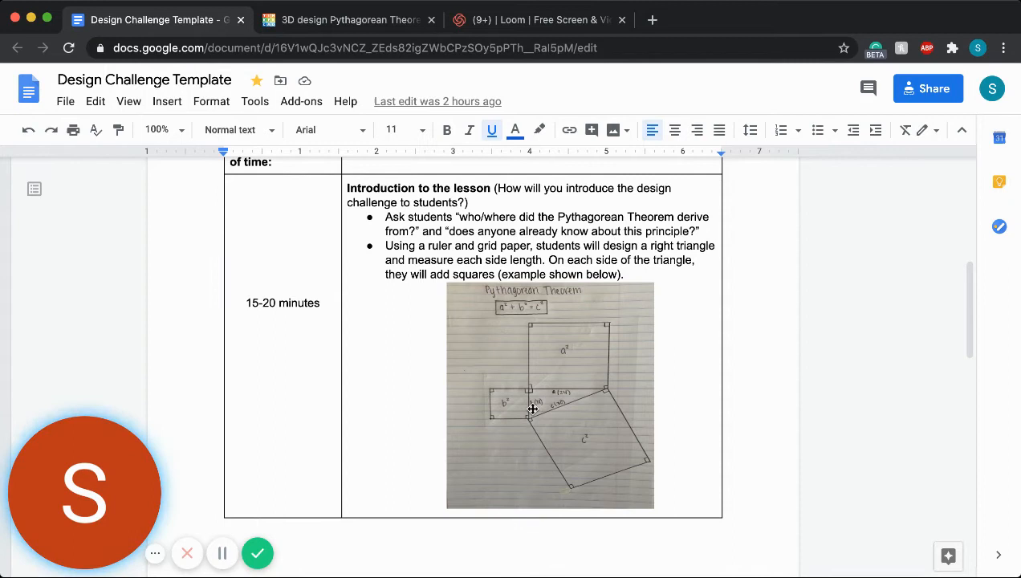
pyautogui.moveTo(568, 412)
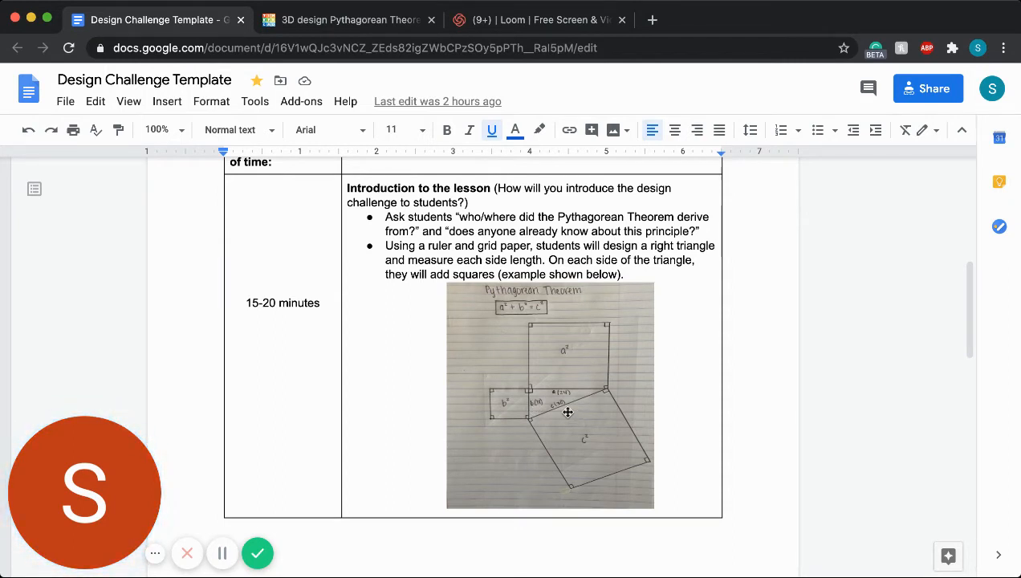
pyautogui.scroll(-3)
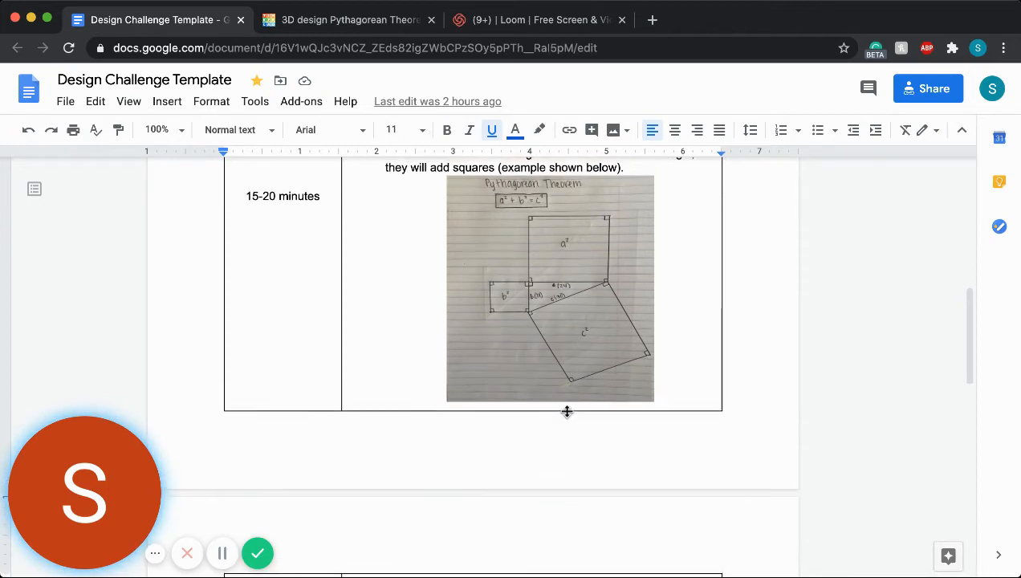
pyautogui.scroll(-3)
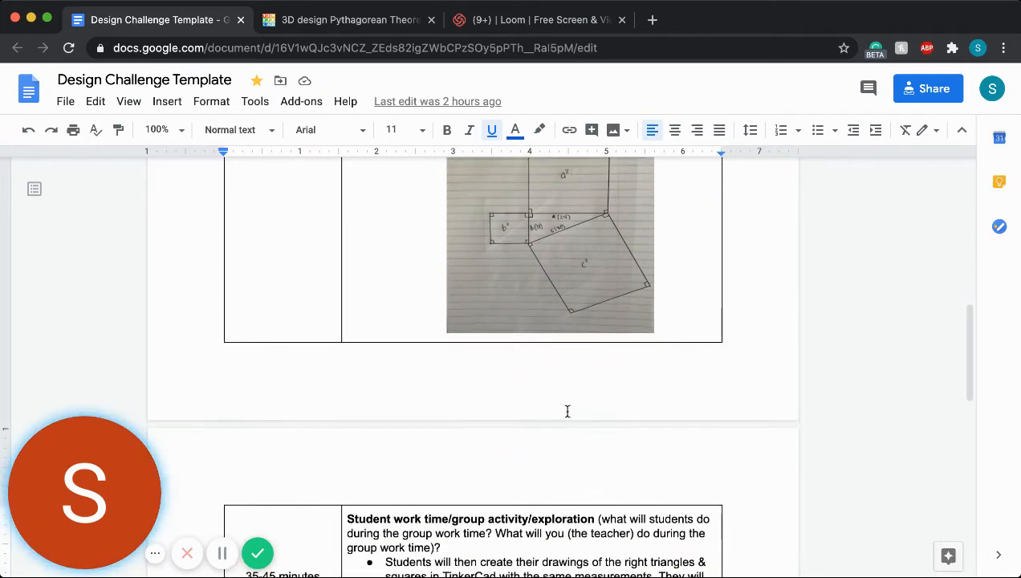
pyautogui.scroll(-3)
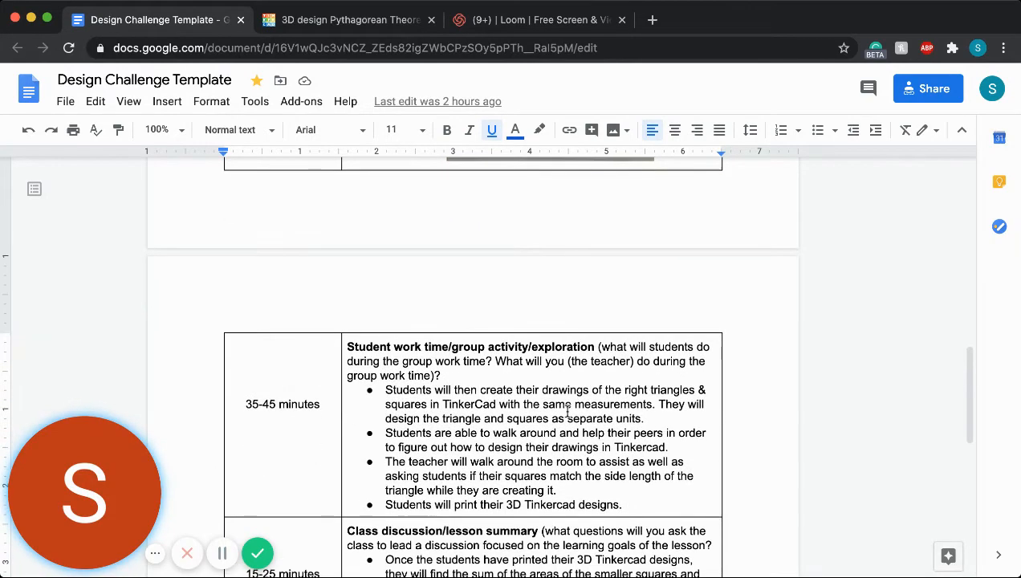
pyautogui.scroll(-3)
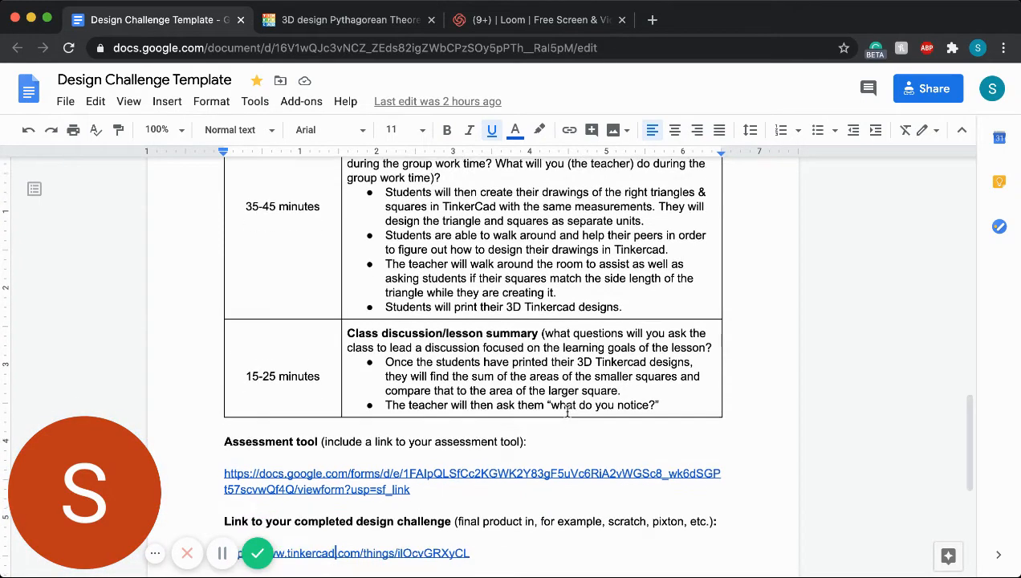
pyautogui.scroll(-3)
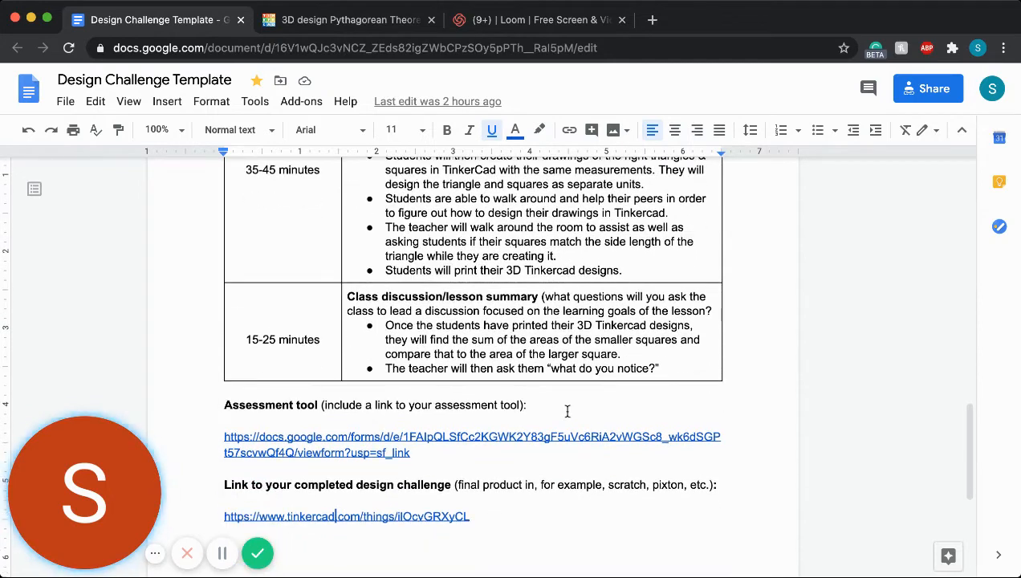
pyautogui.moveTo(445, 362)
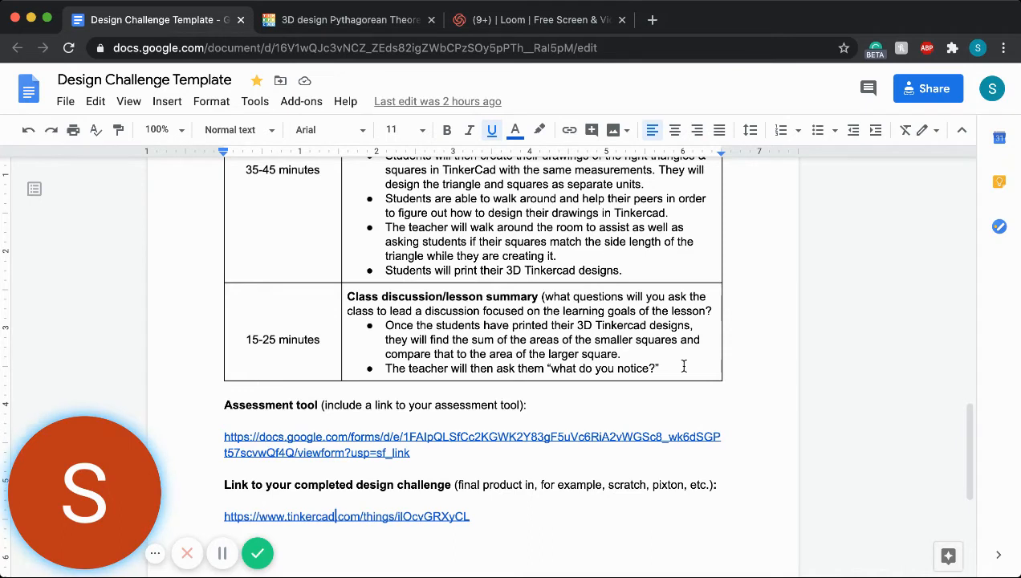
pyautogui.scroll(-3)
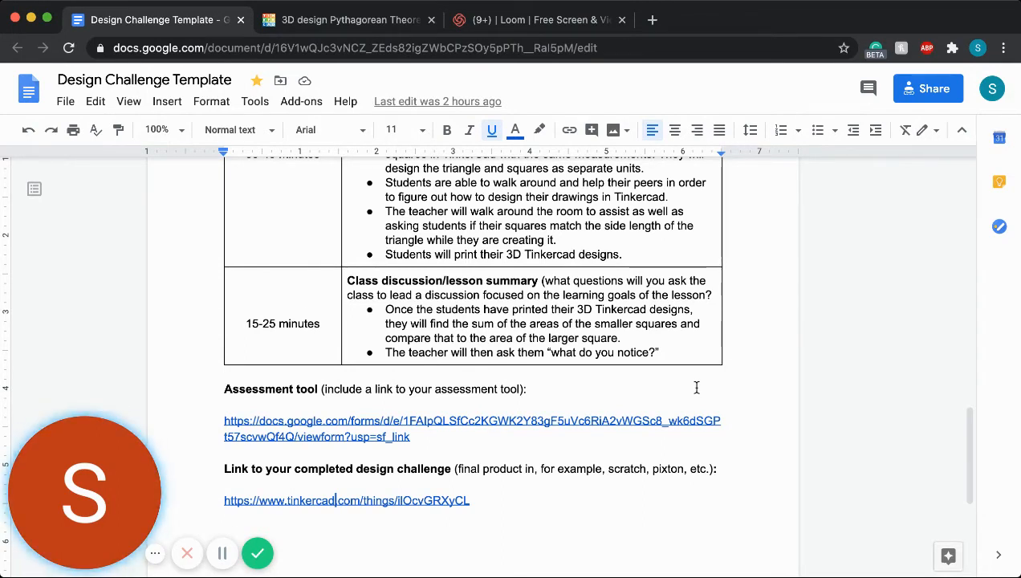
pyautogui.scroll(-3)
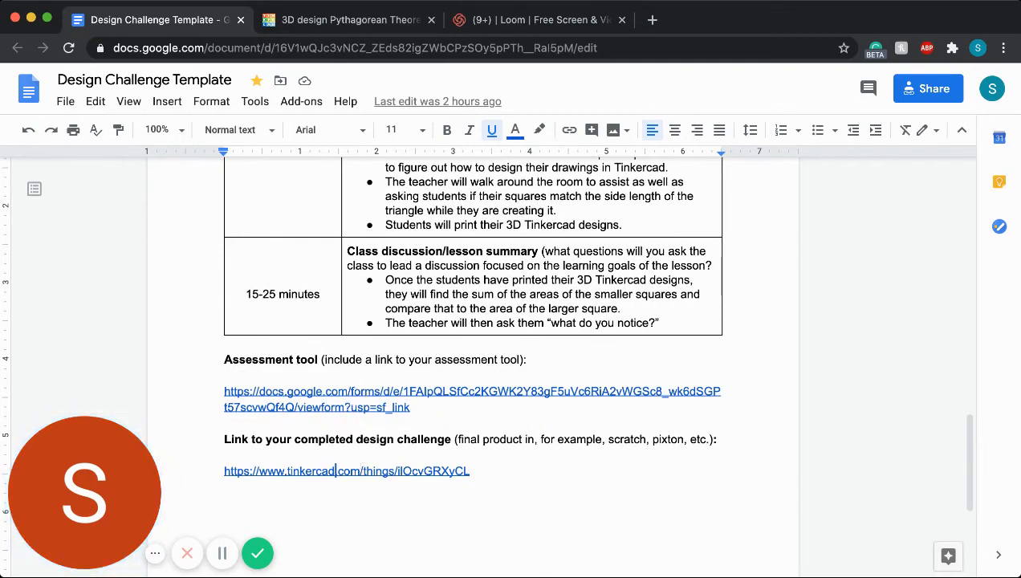
pyautogui.click(345, 19)
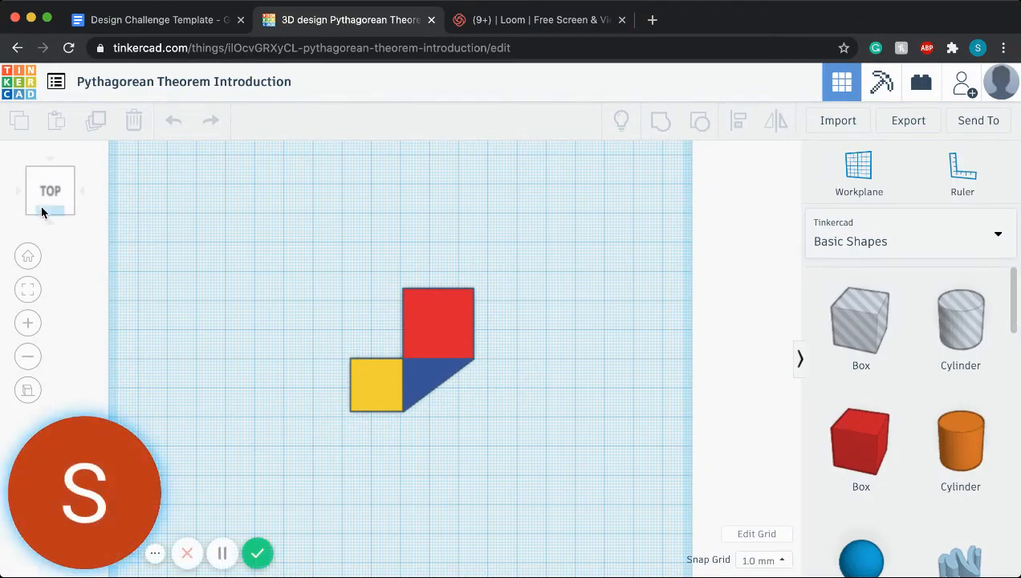
# Inspect the red square and blue triangle fit from the top view, then deselect.
pyautogui.click(50, 193)
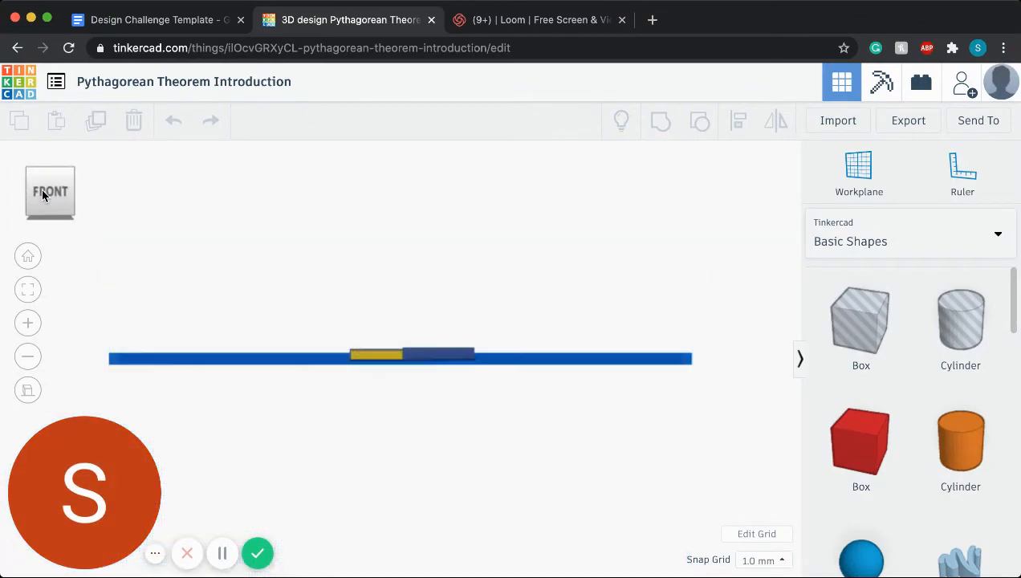
pyautogui.click(50, 191)
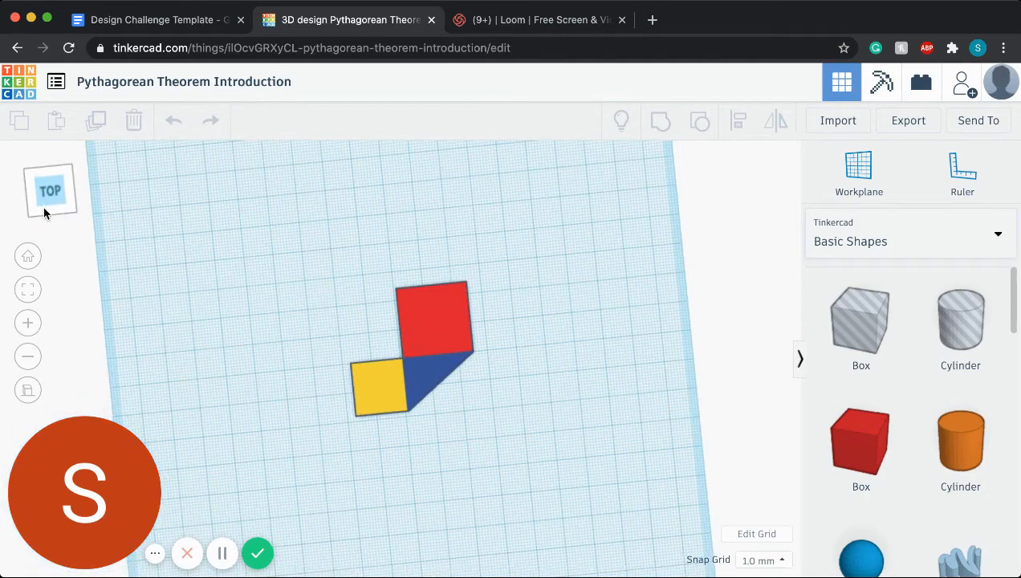
pyautogui.click(50, 190)
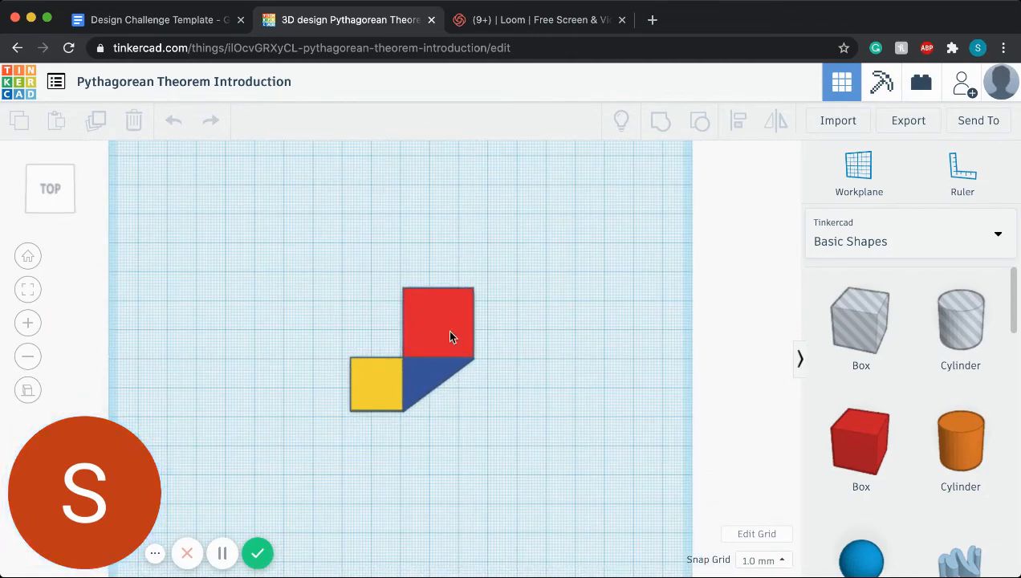
pyautogui.click(439, 333)
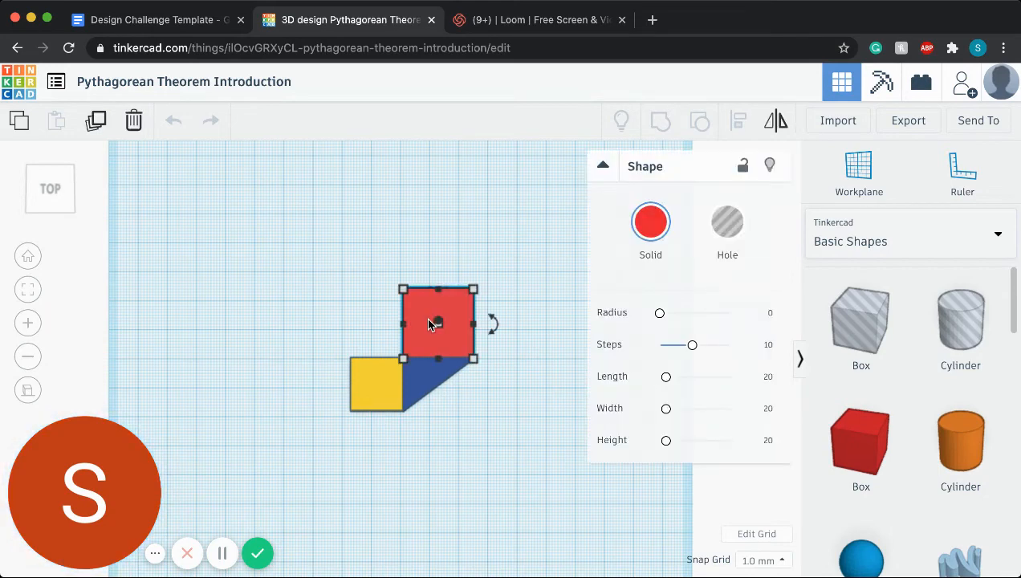
pyautogui.moveTo(403, 304)
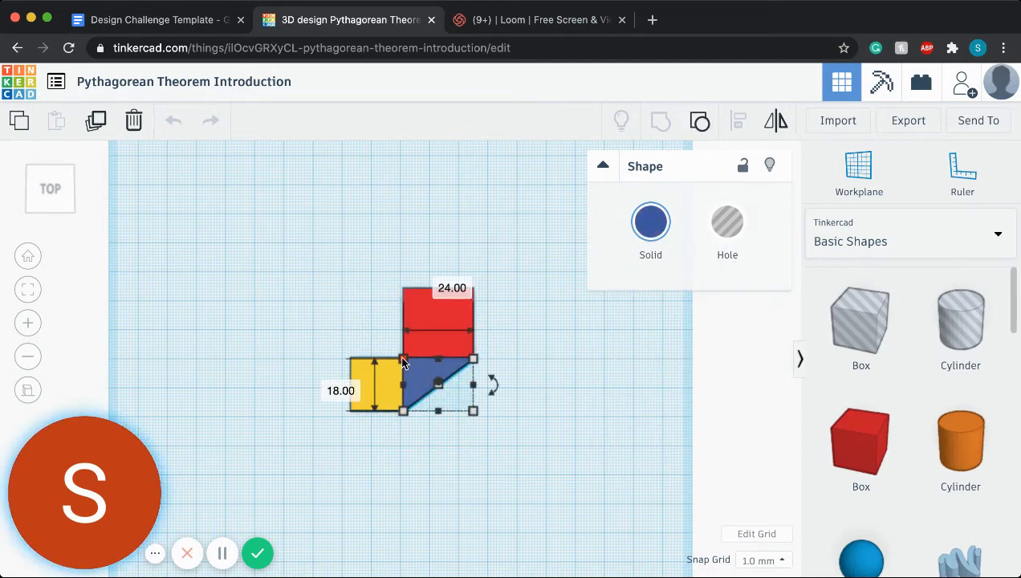
pyautogui.click(364, 384)
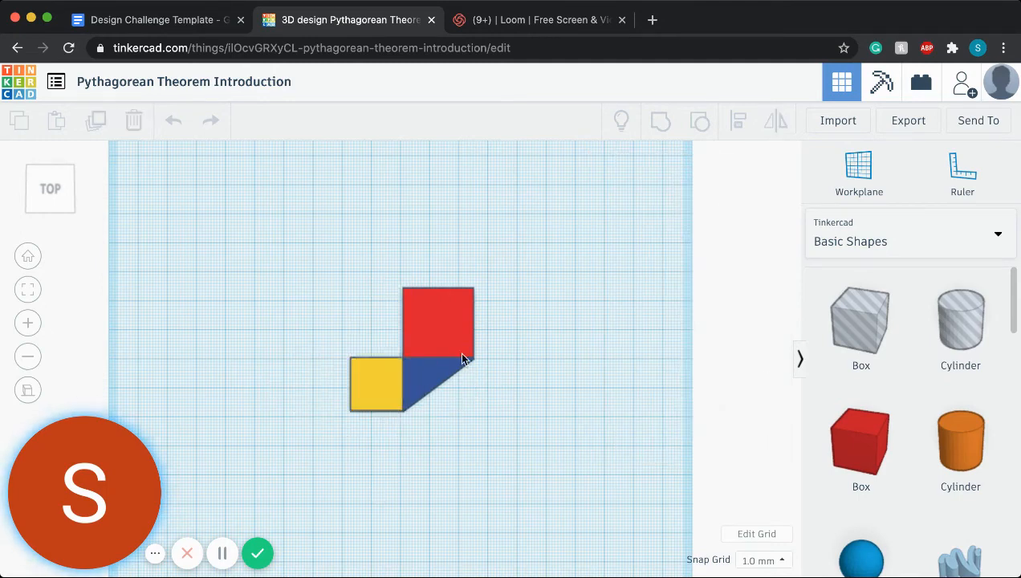
pyautogui.moveTo(472, 410)
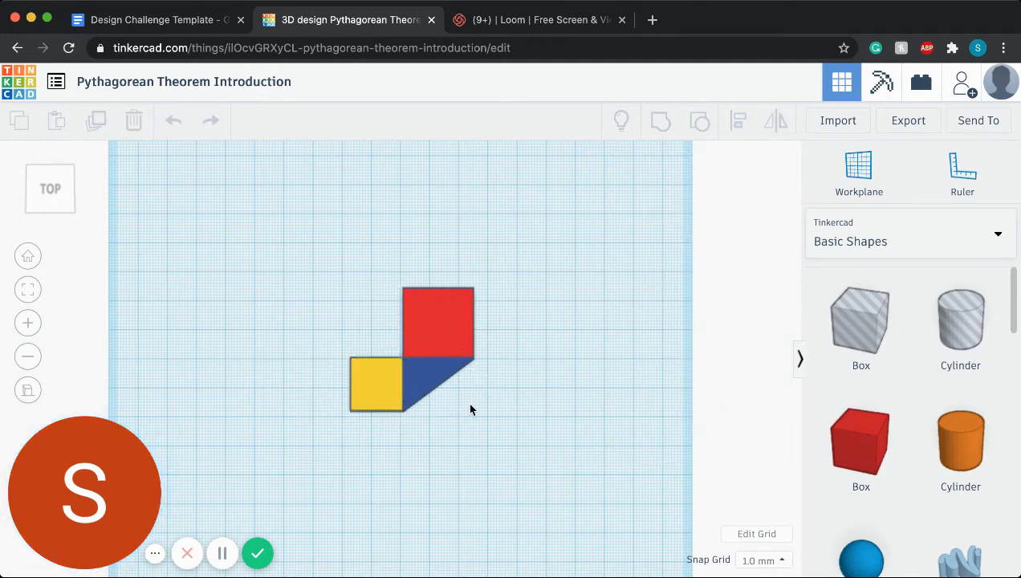
pyautogui.moveTo(771, 462)
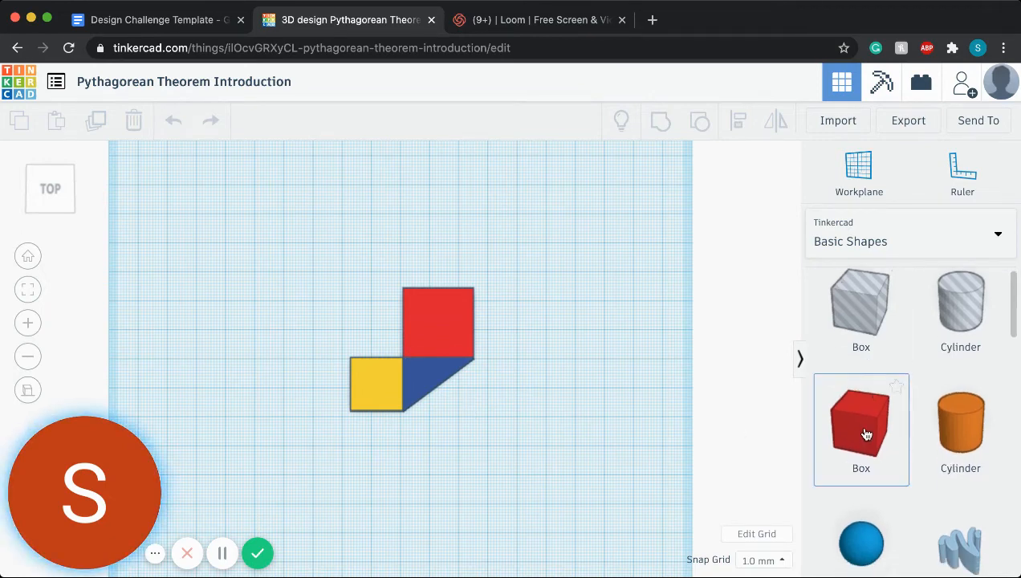
# Place a new 20 by 20 red box to the right of the triangle.
pyautogui.click(860, 430)
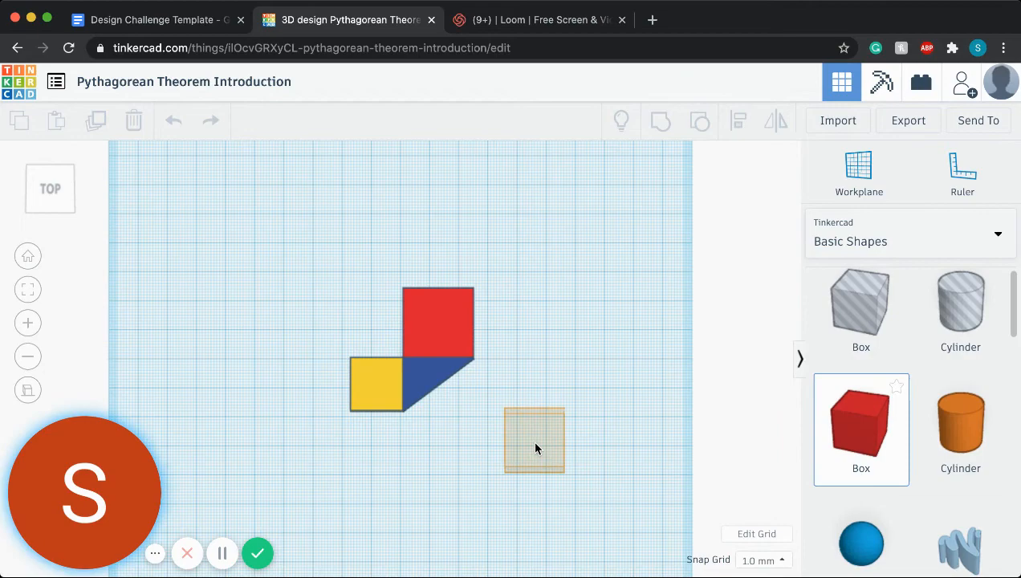
pyautogui.click(533, 440)
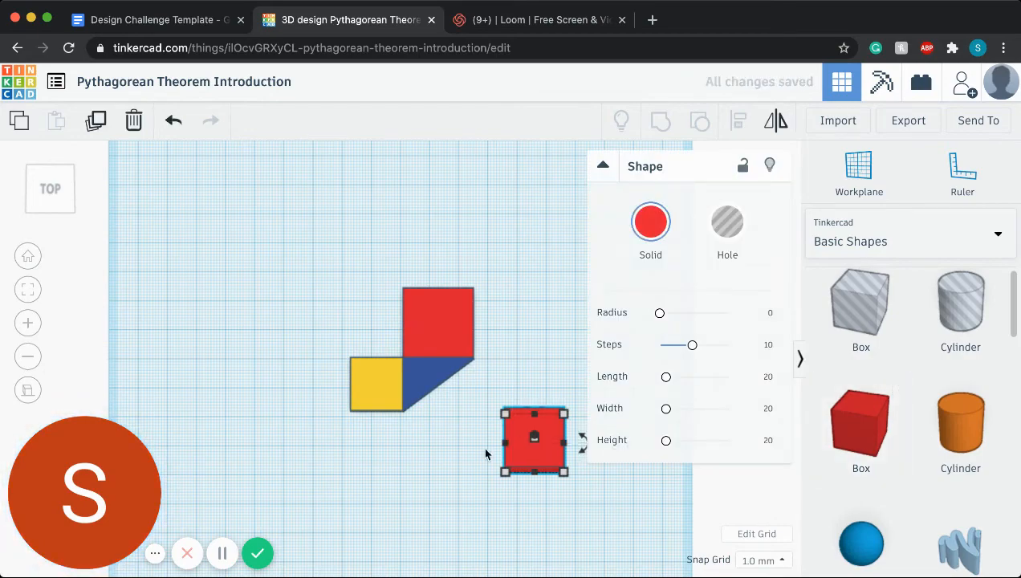
pyautogui.click(50, 187)
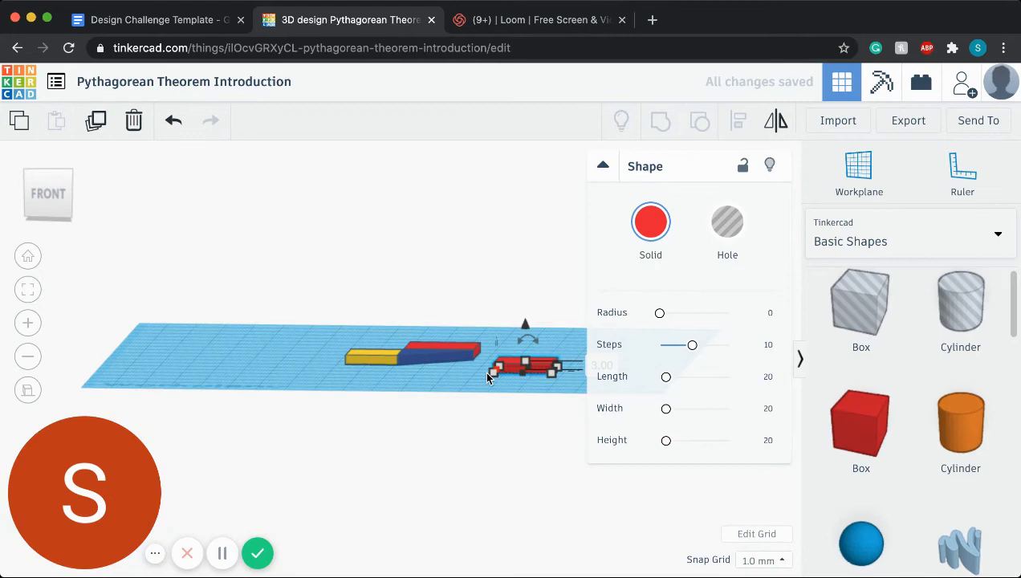
# Recolour the new box purple from the Presets and return to the top view.
pyautogui.click(650, 221)
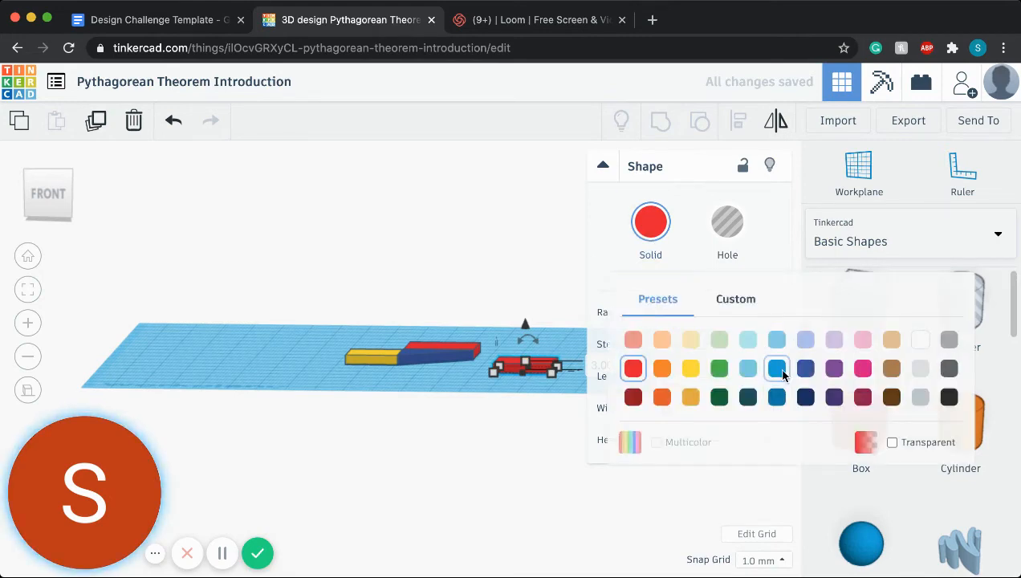
pyautogui.click(833, 369)
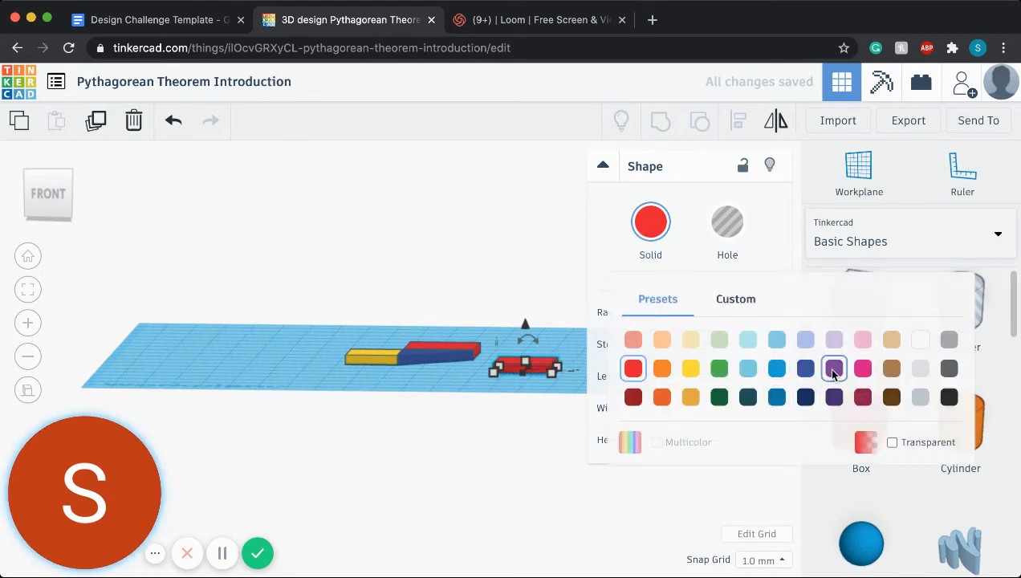
pyautogui.click(832, 367)
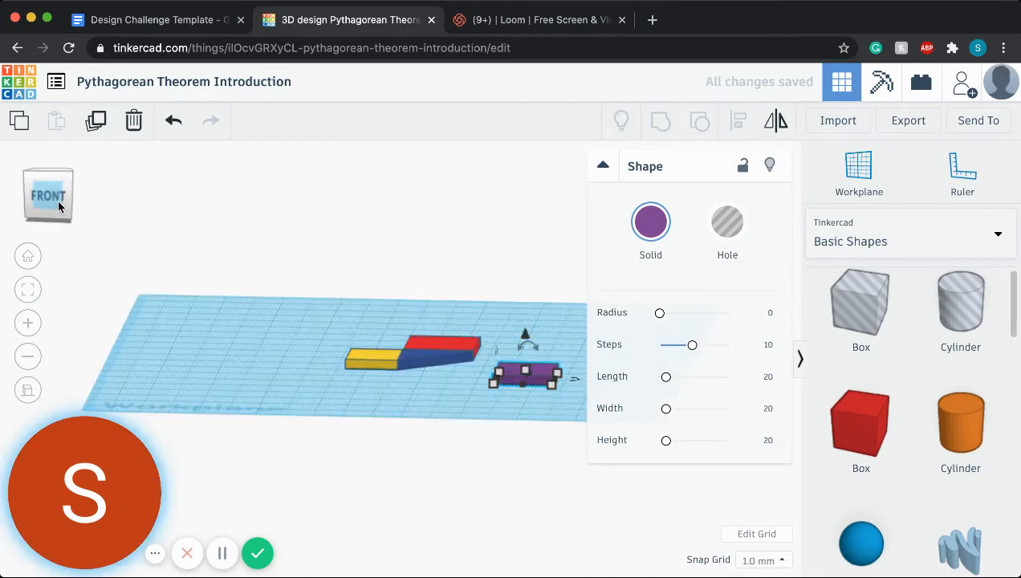
pyautogui.click(47, 192)
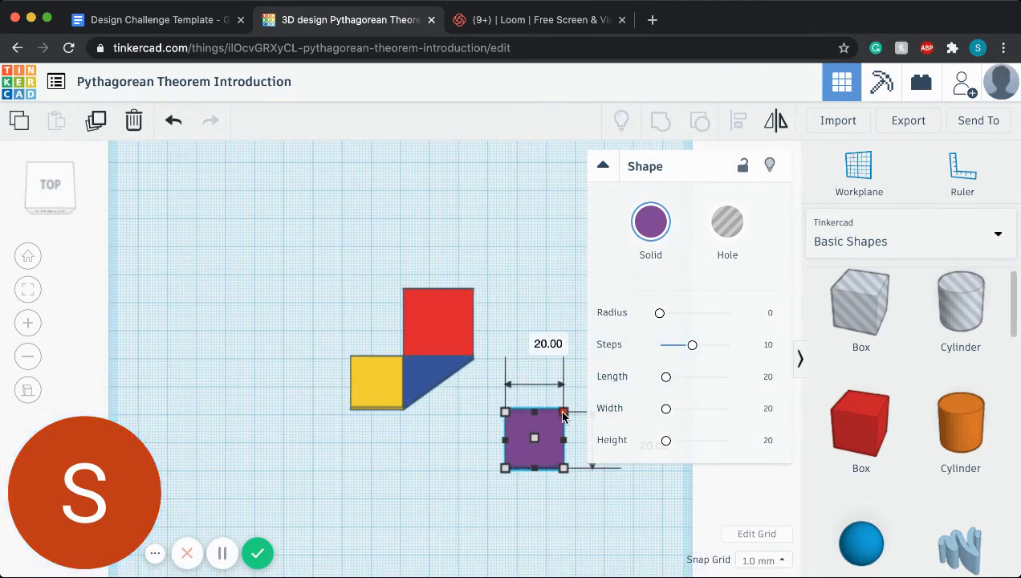
# Enlarge the purple box and move it just below the blue triangle.
pyautogui.moveTo(564, 416); pyautogui.dragTo(581, 383)
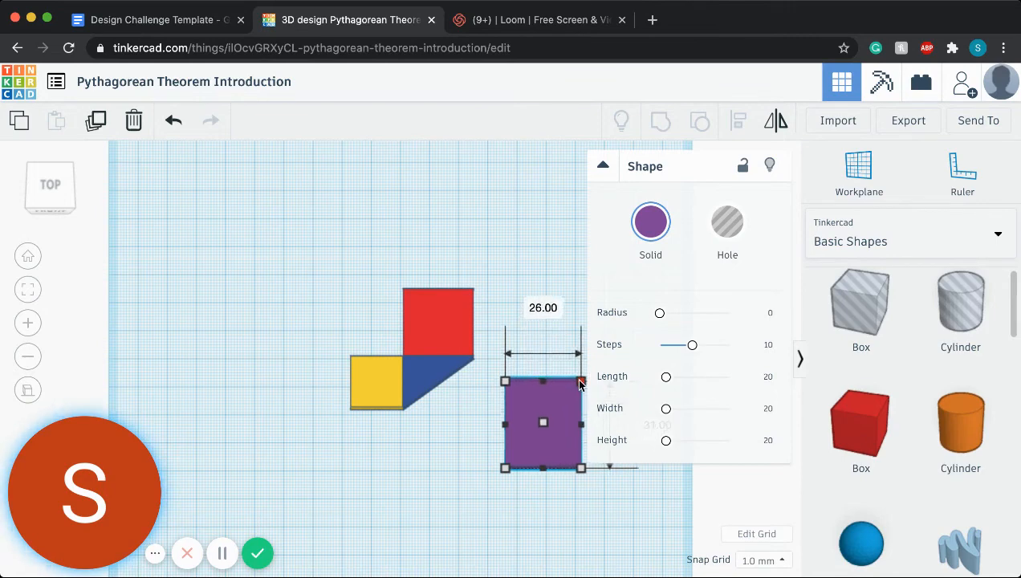
pyautogui.moveTo(581, 382); pyautogui.dragTo(574, 386)
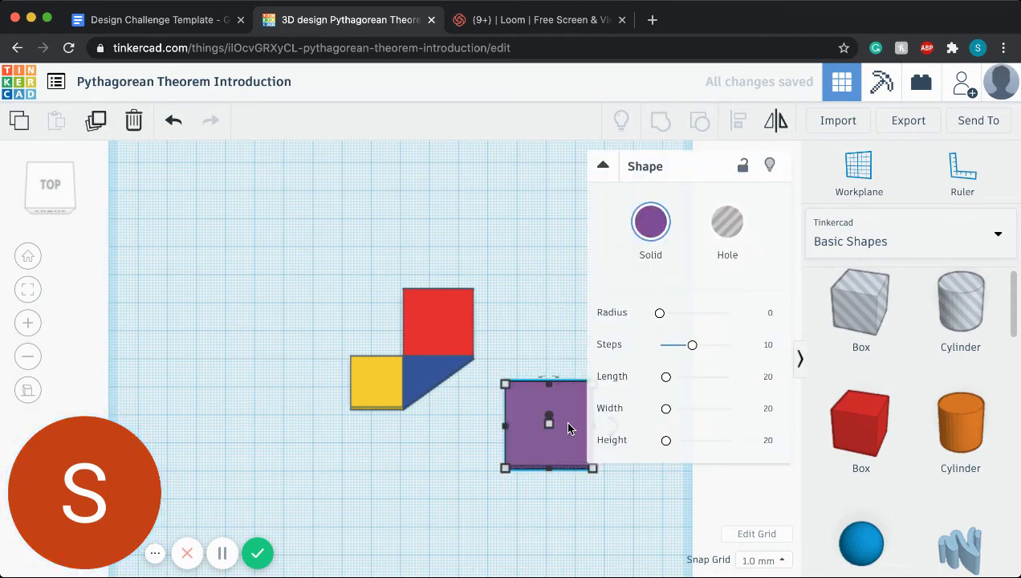
pyautogui.moveTo(648, 523)
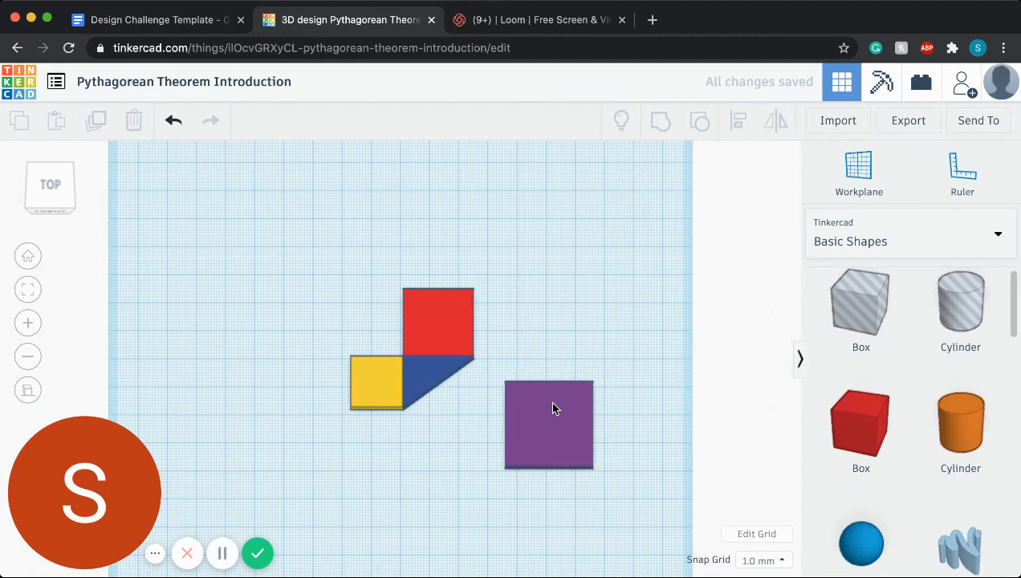
pyautogui.click(548, 423)
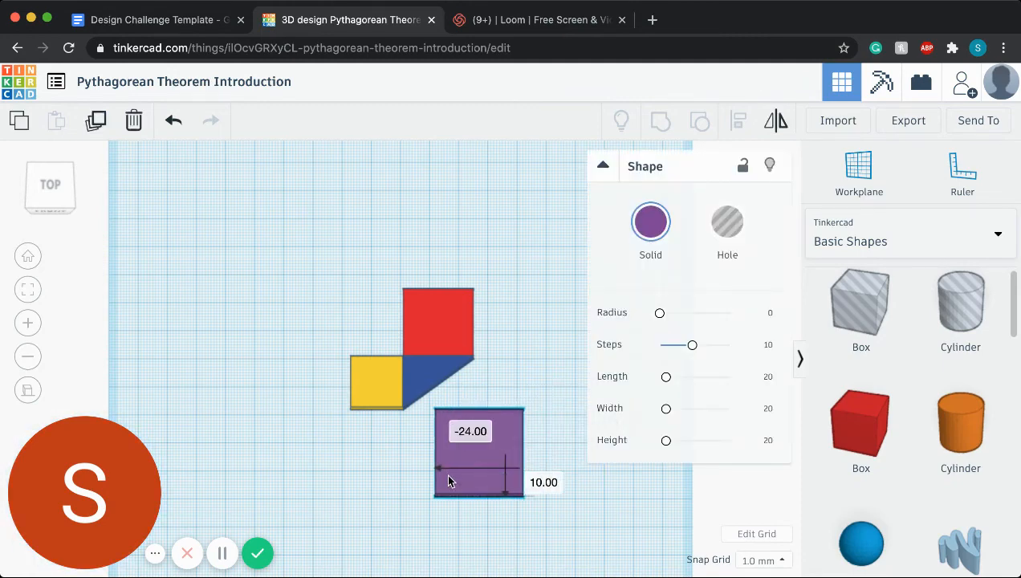
pyautogui.click(479, 453)
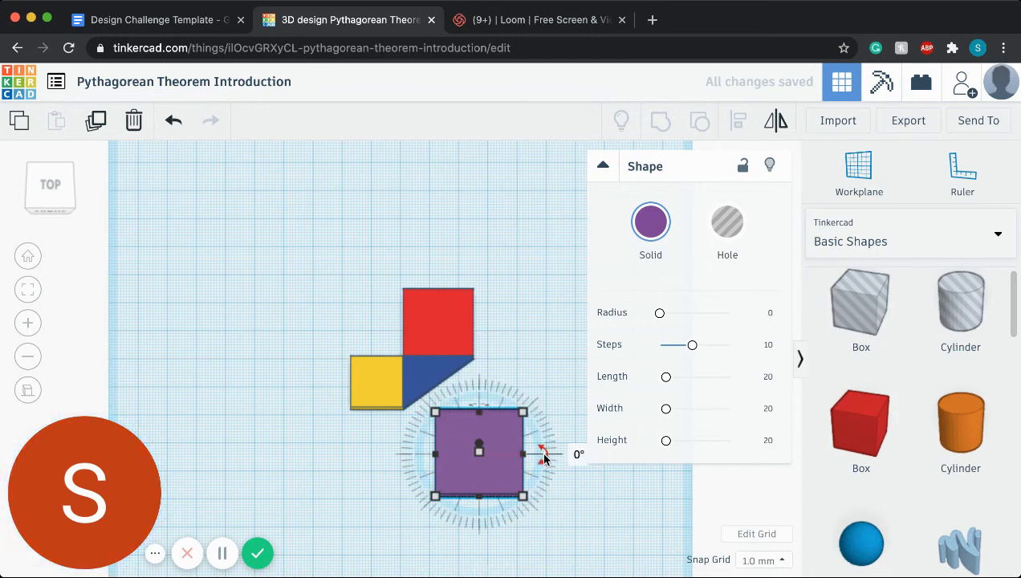
# Rotate the purple square and nudge it flush against the triangle's hypotenuse.
pyautogui.moveTo(544, 454); pyautogui.dragTo(533, 415)
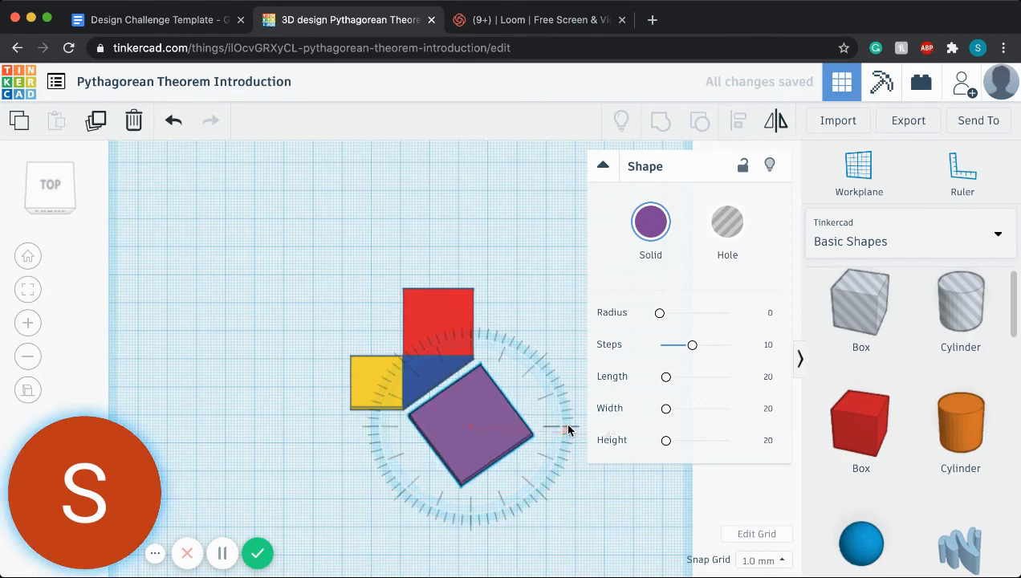
pyautogui.click(471, 419)
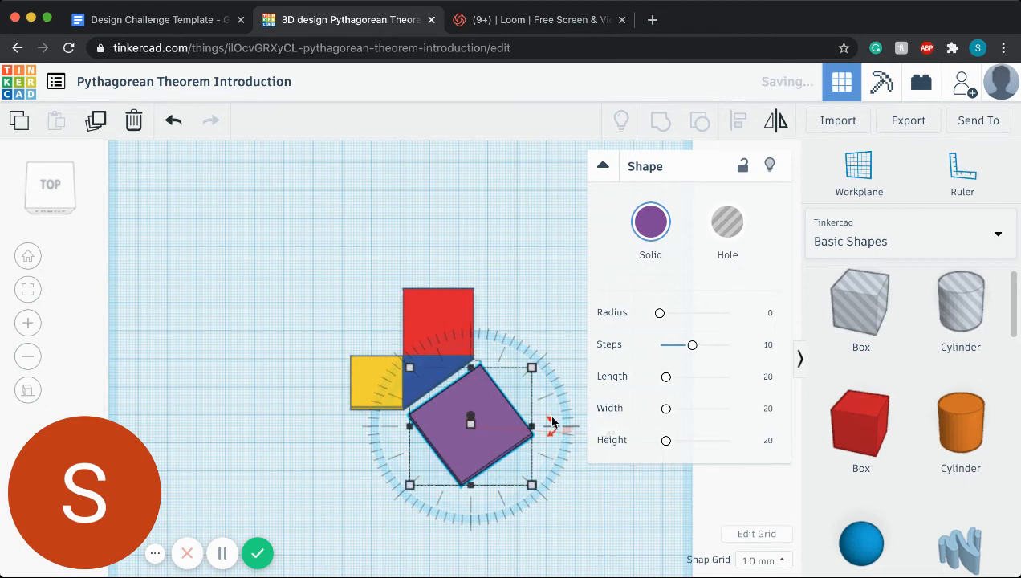
pyautogui.click(482, 379)
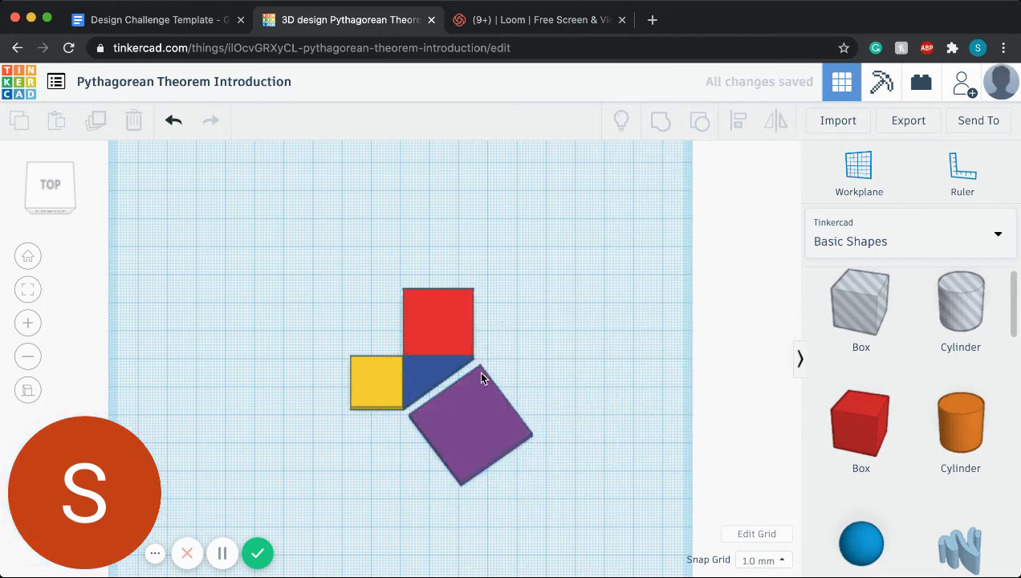
pyautogui.click(473, 430)
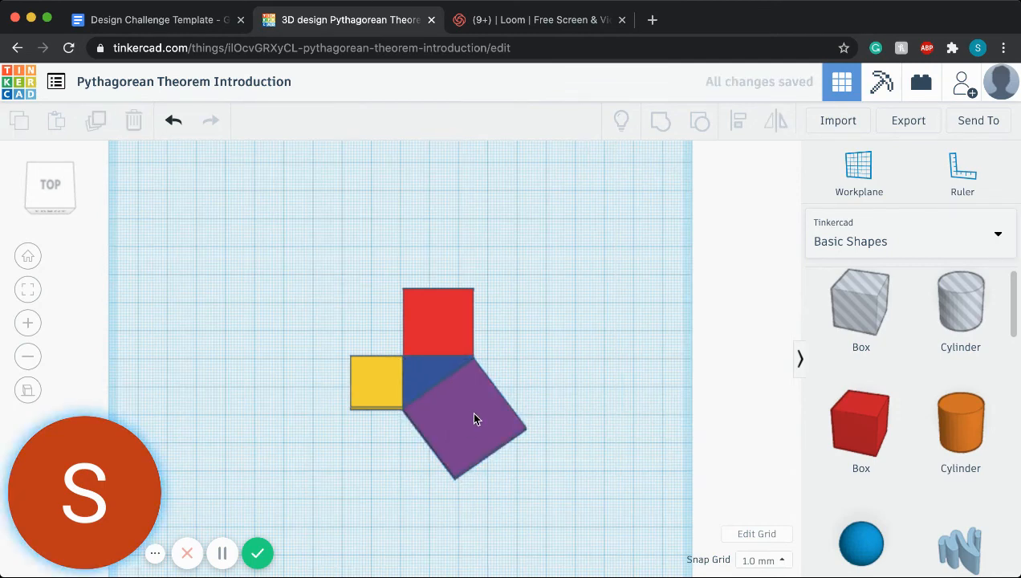
pyautogui.click(476, 419)
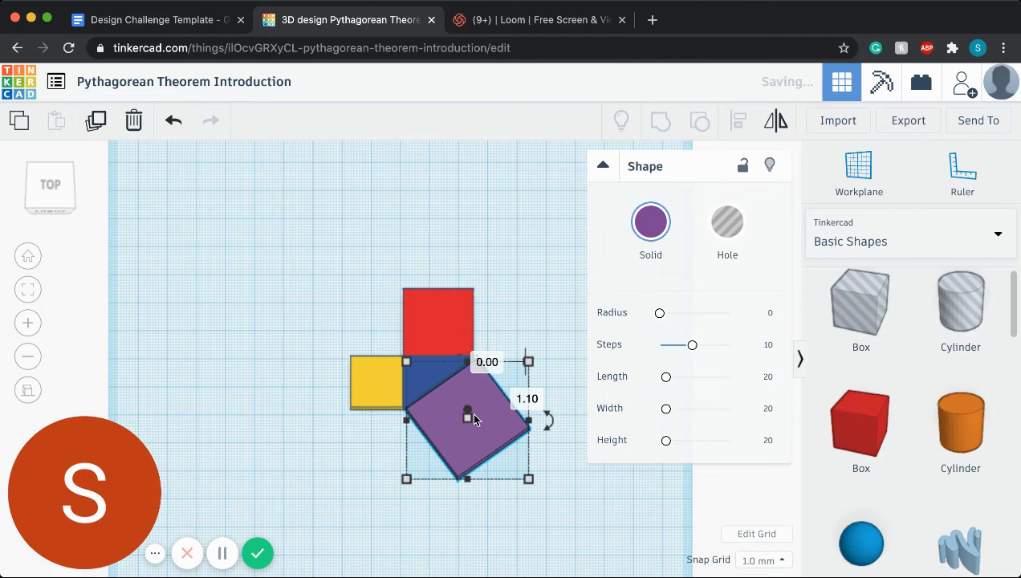
pyautogui.click(272, 345)
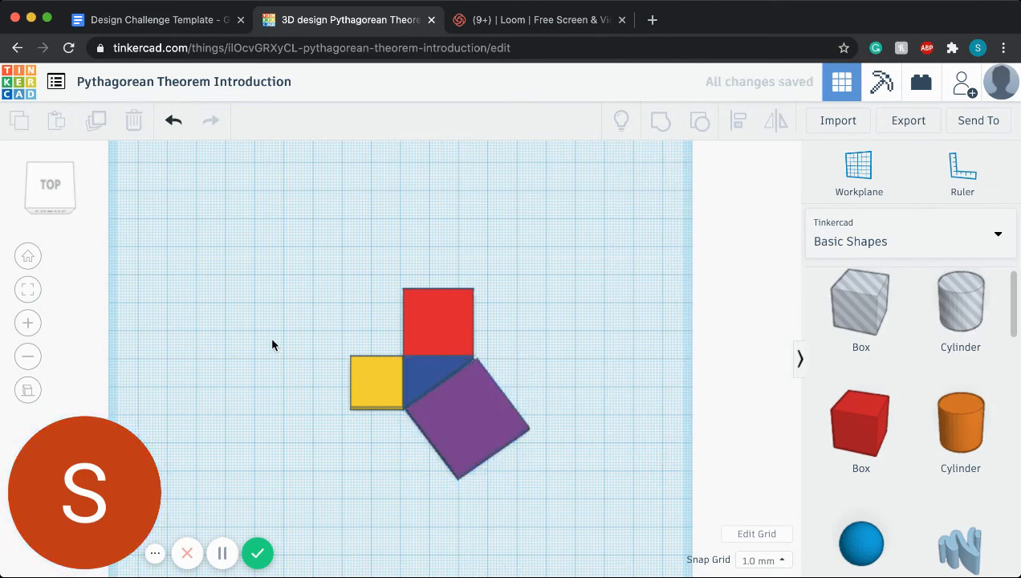
pyautogui.moveTo(509, 12)
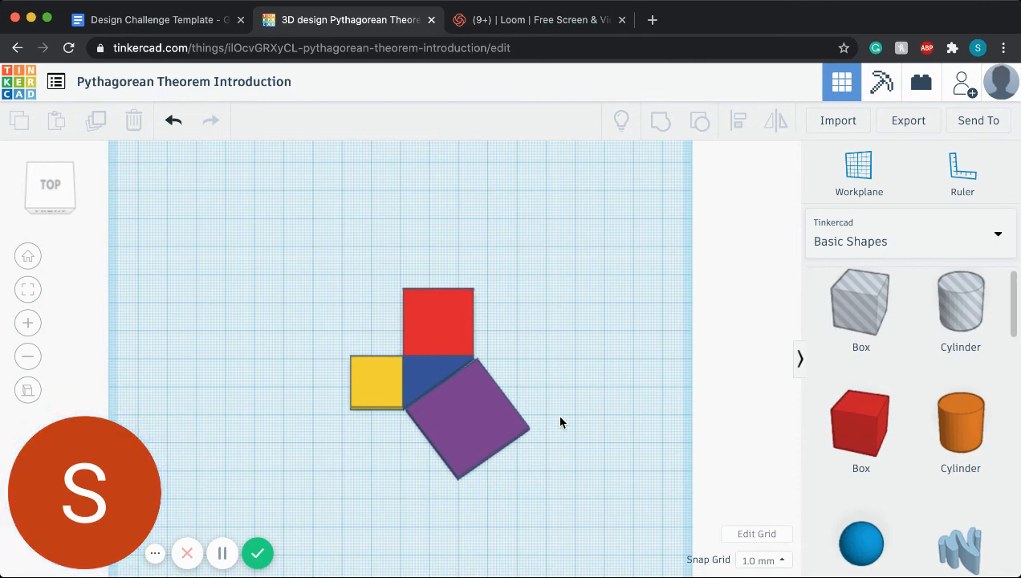
# Check the purple square's 41.90 size, then go back to the Design Challenge Template.
pyautogui.click(465, 413)
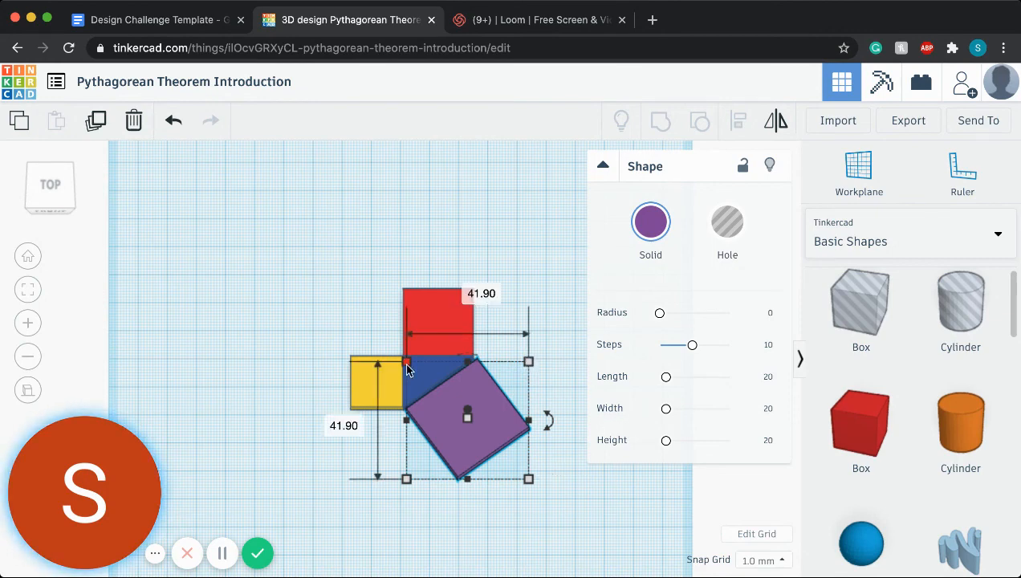
pyautogui.click(523, 250)
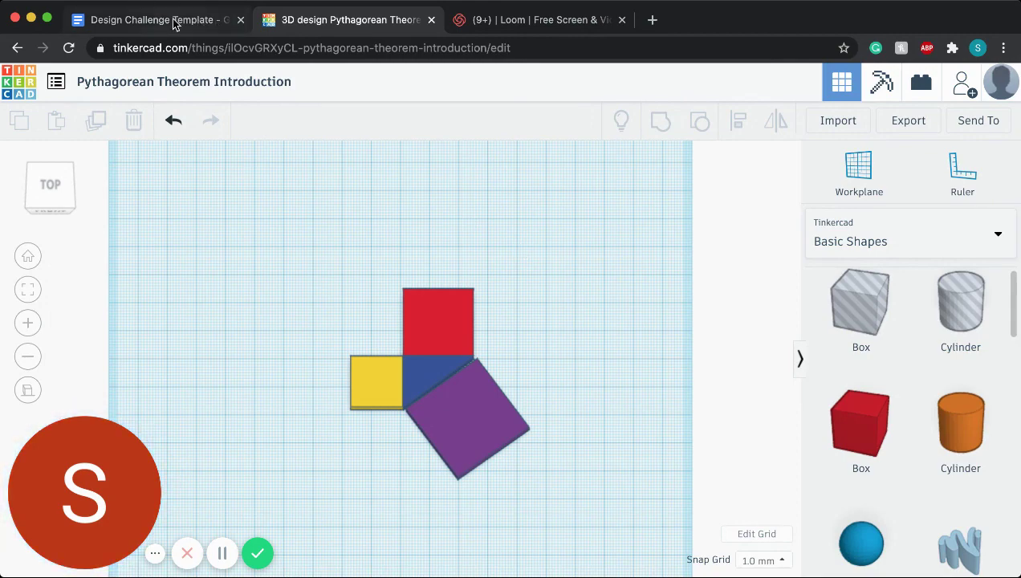
pyautogui.click(152, 18)
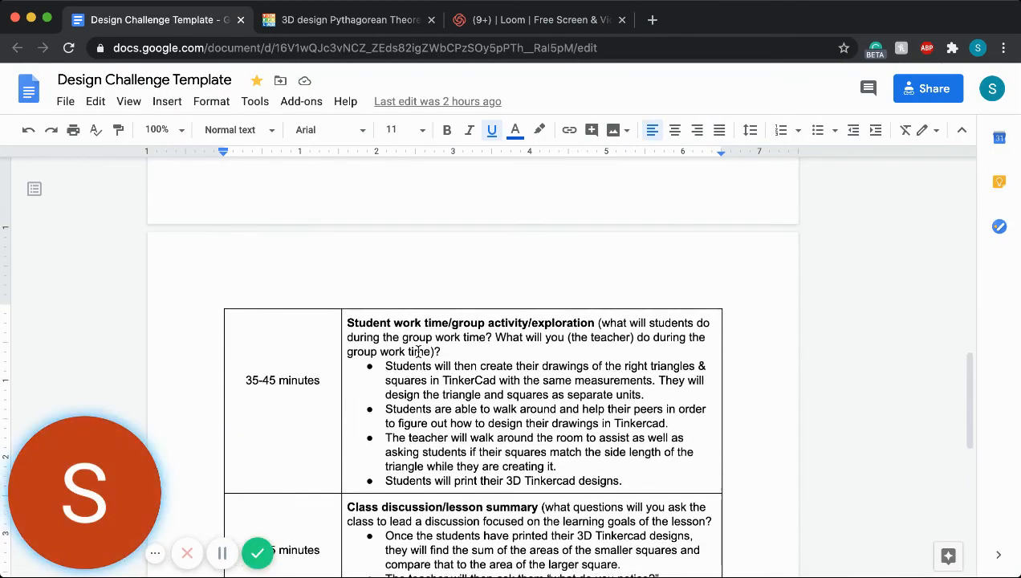